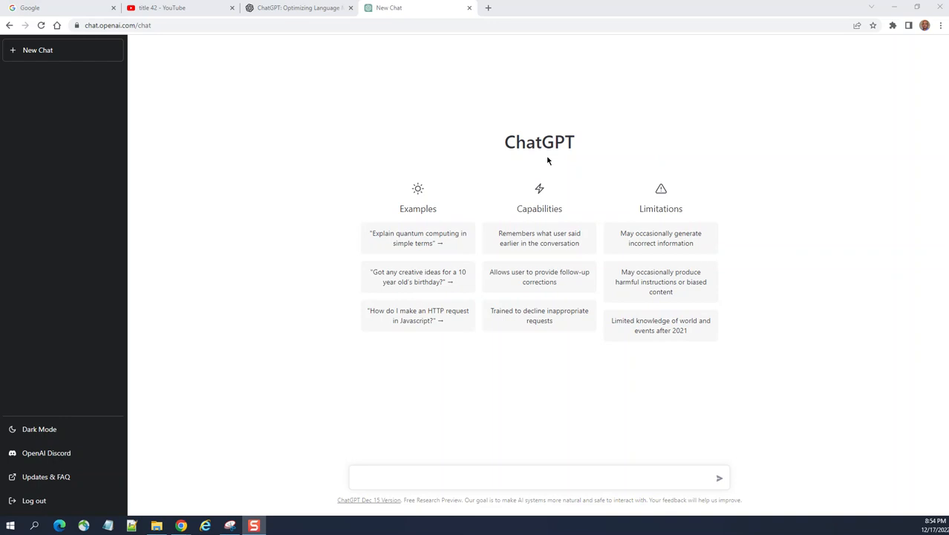
mouse_move(184, 42)
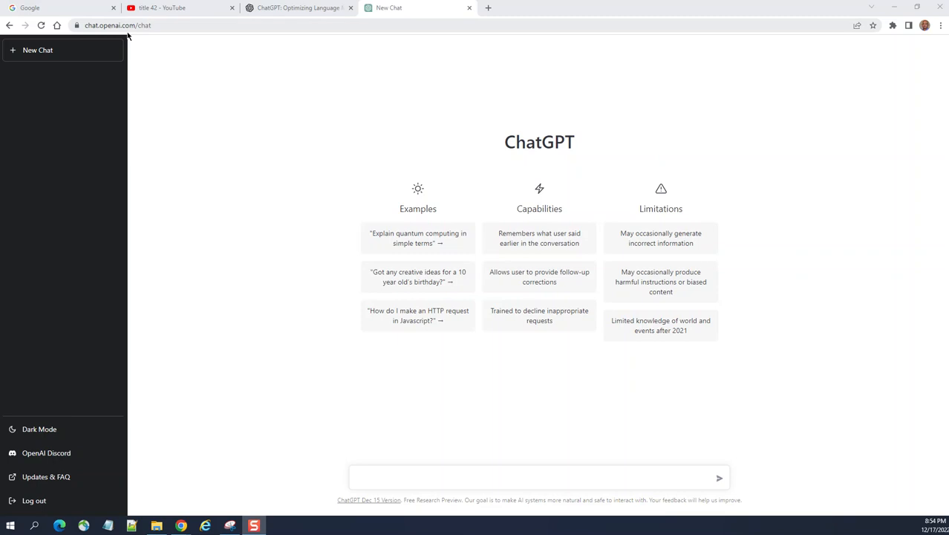
mouse_move(132, 35)
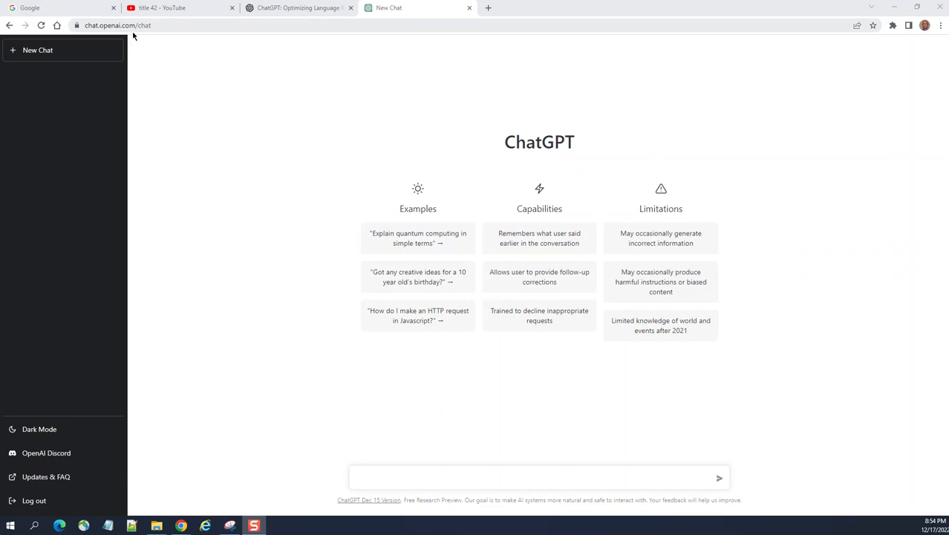
mouse_move(736, 496)
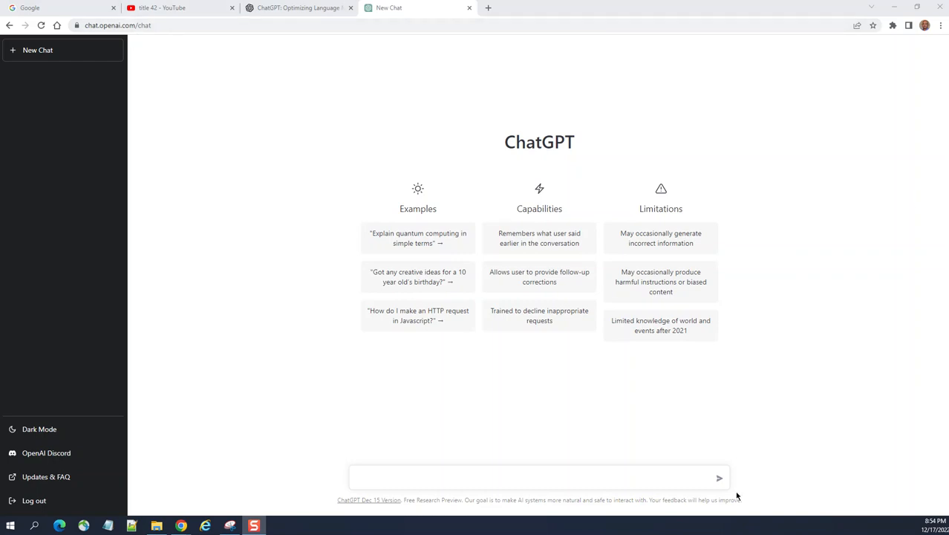
mouse_move(946, 132)
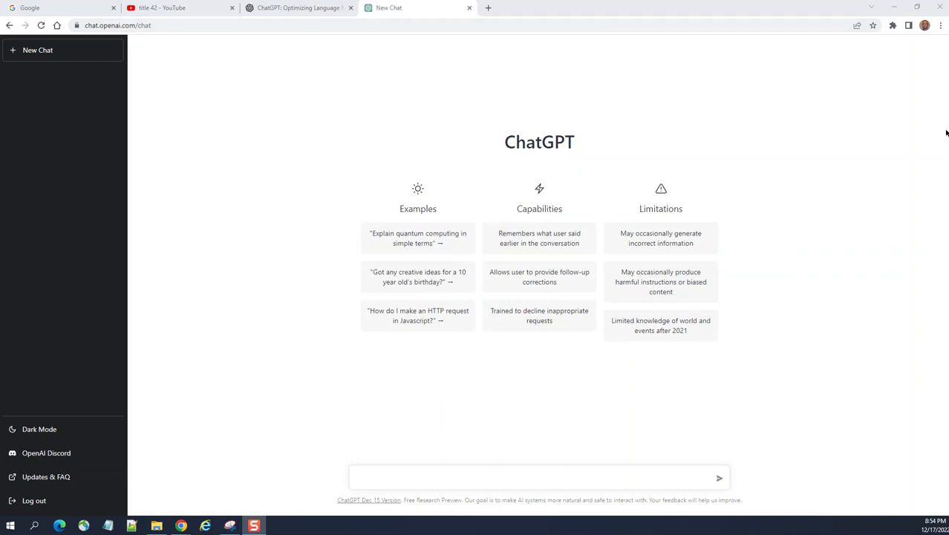
mouse_move(591, 146)
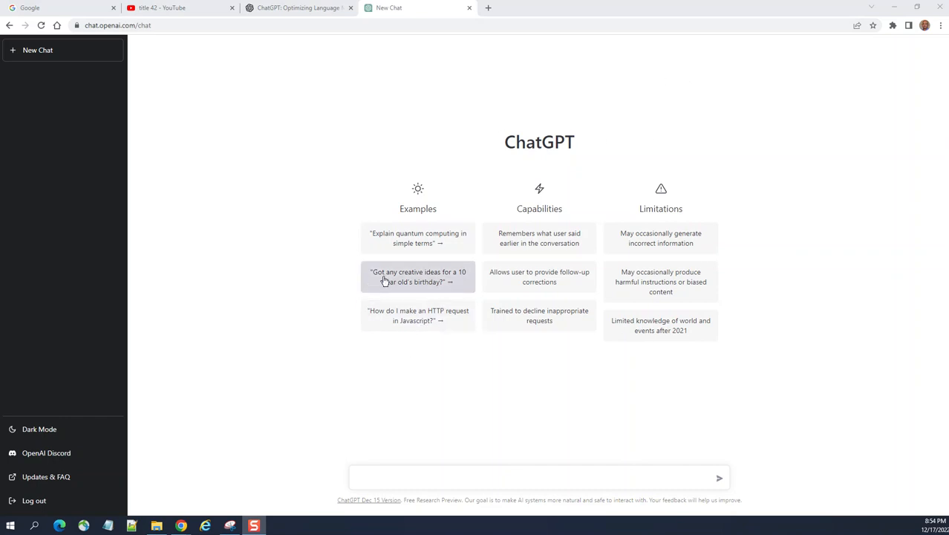
mouse_move(511, 73)
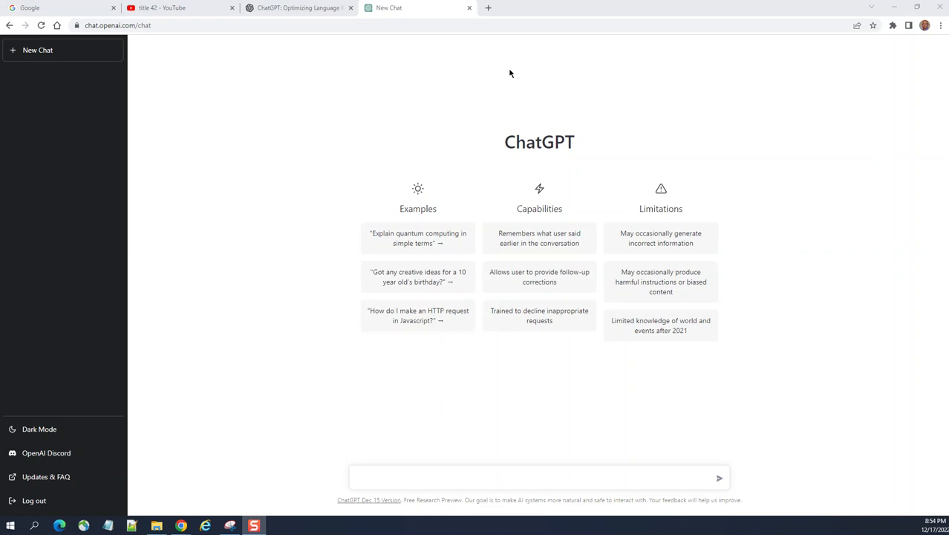
mouse_move(760, 78)
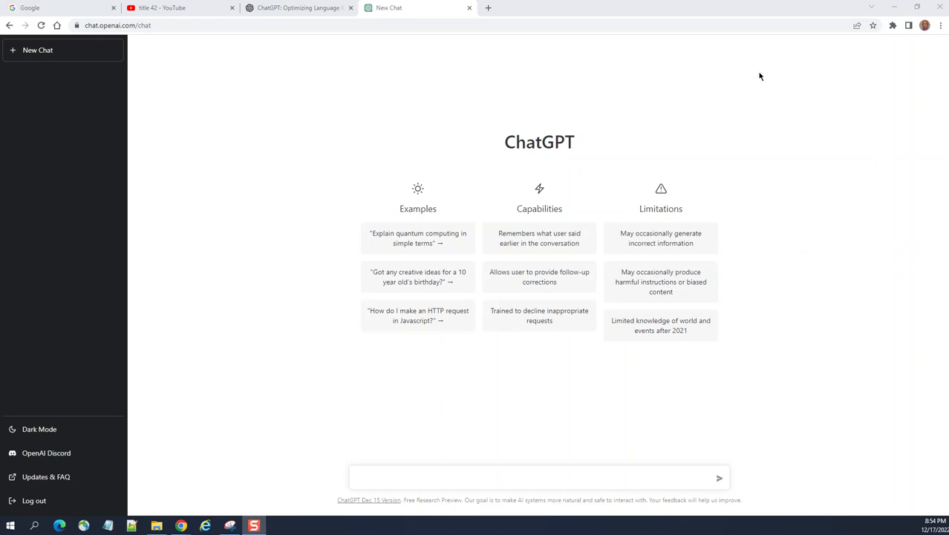
mouse_move(776, 77)
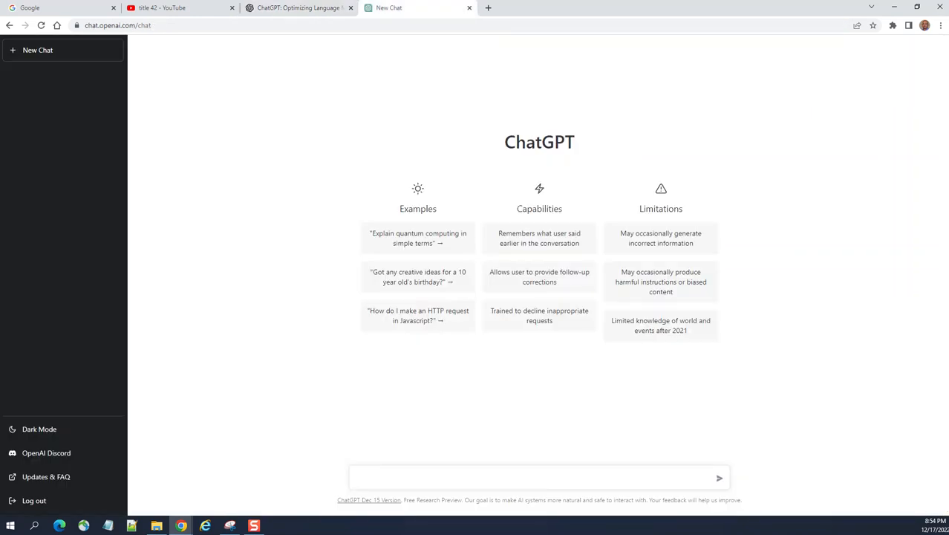
mouse_move(749, 6)
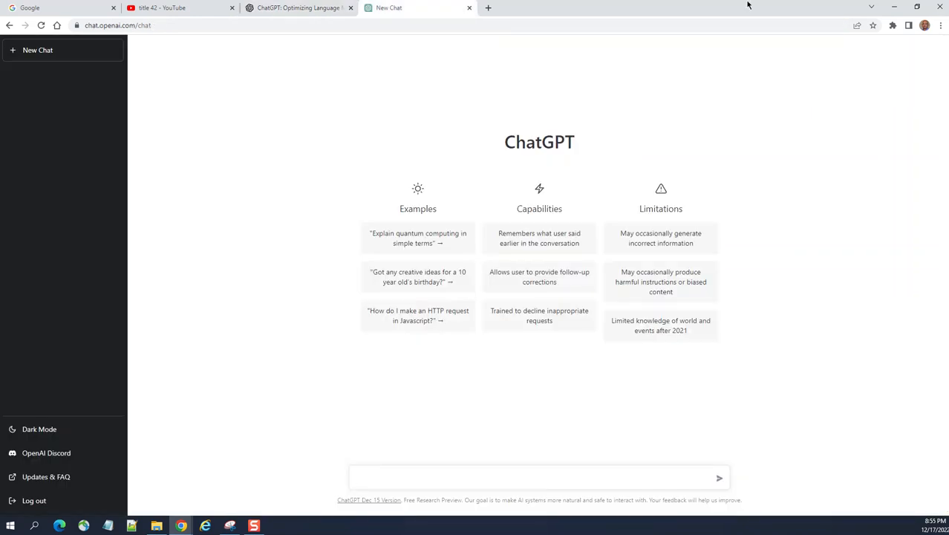
Ask ChatGPT to 'Create an simple APEX class' from the prompt box
left_click(540, 477)
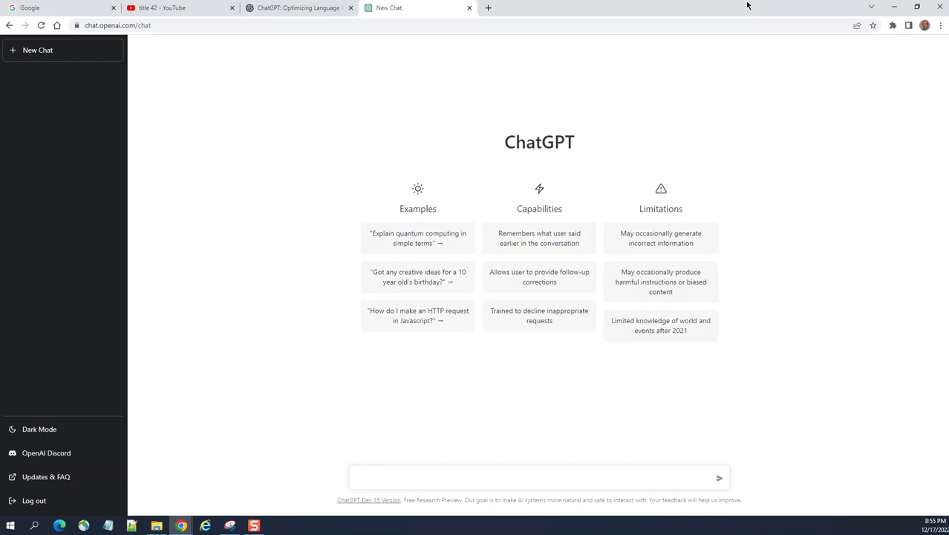
left_click(540, 479)
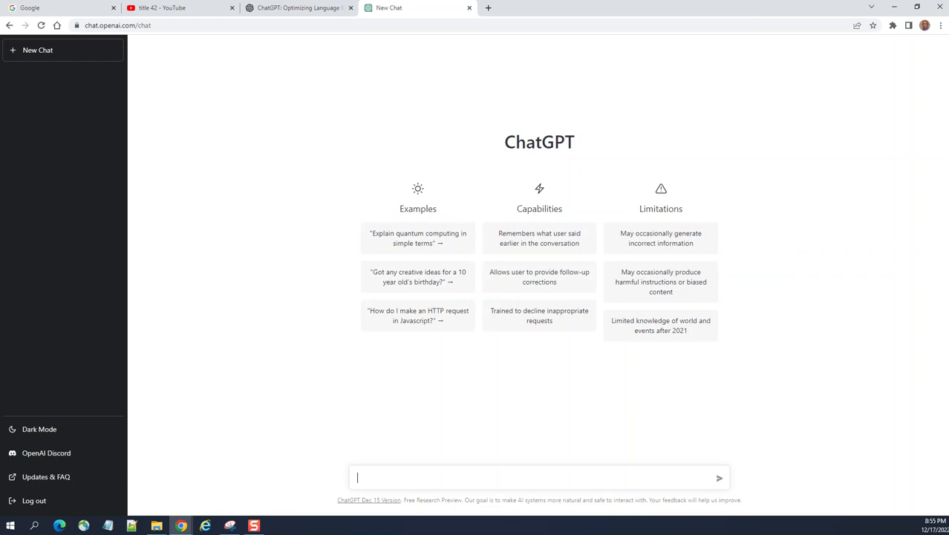
mouse_move(808, 6)
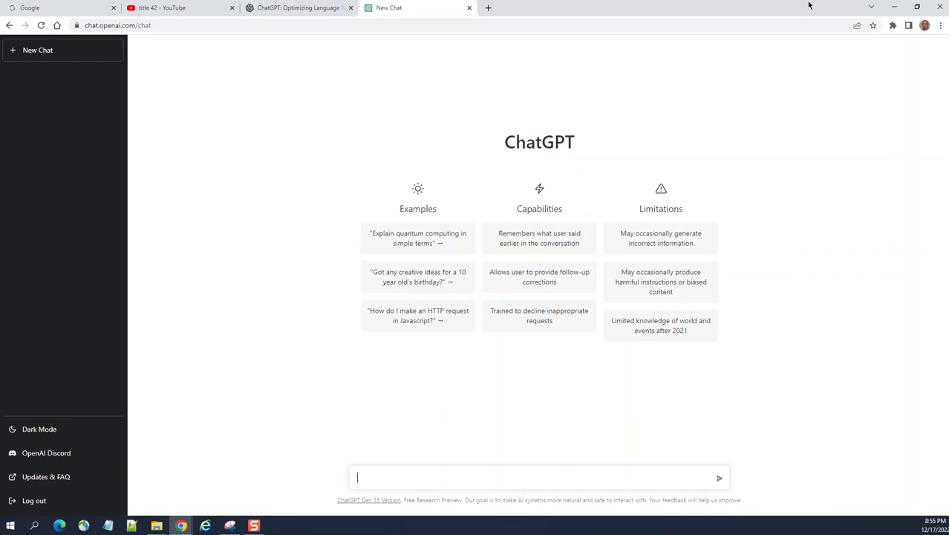
mouse_move(883, 80)
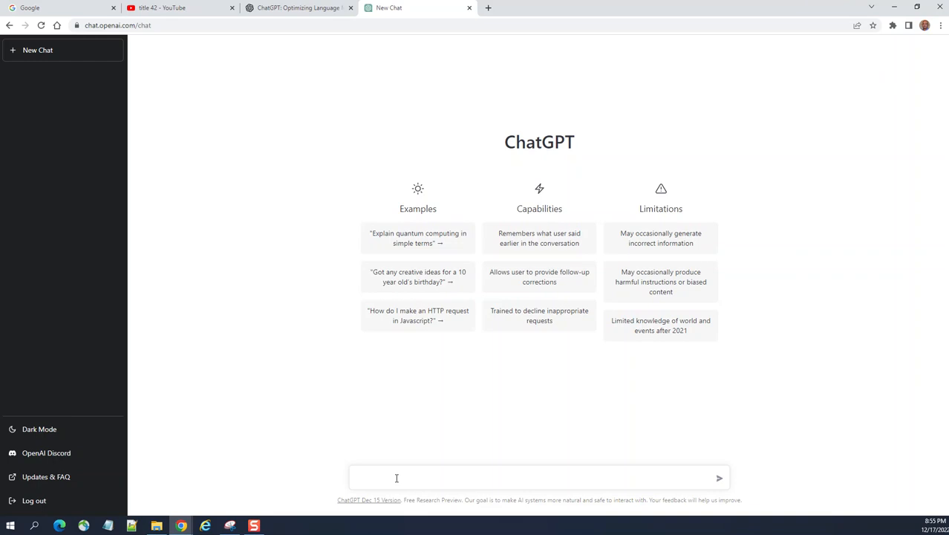
mouse_move(398, 500)
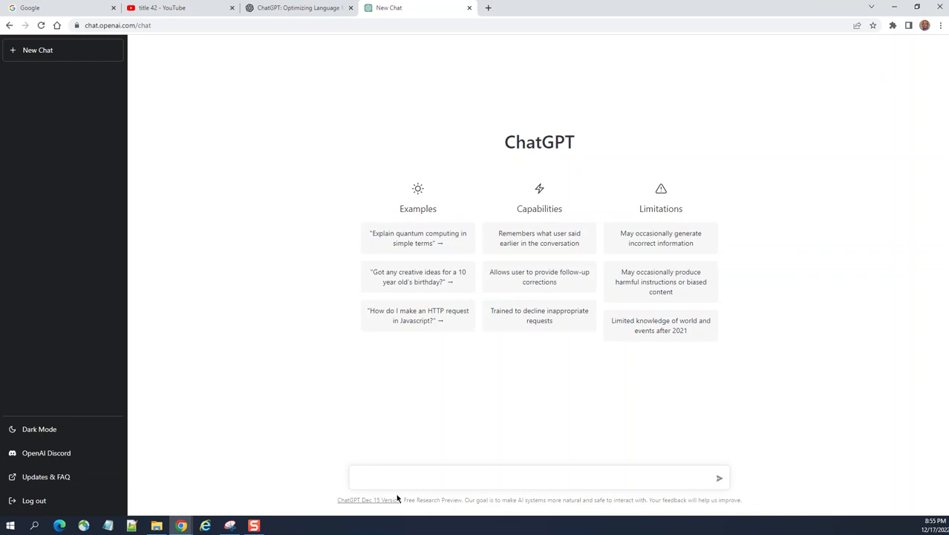
type("Create an")
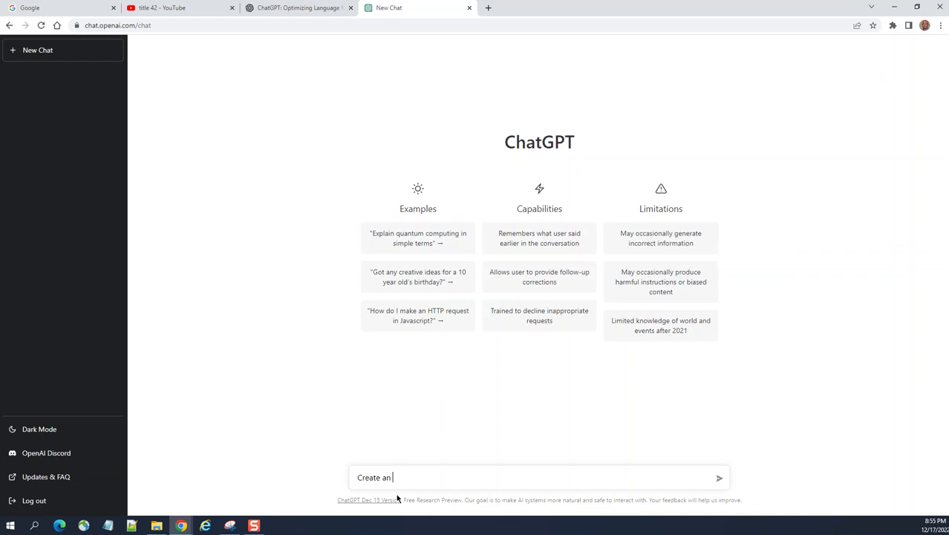
type("simple")
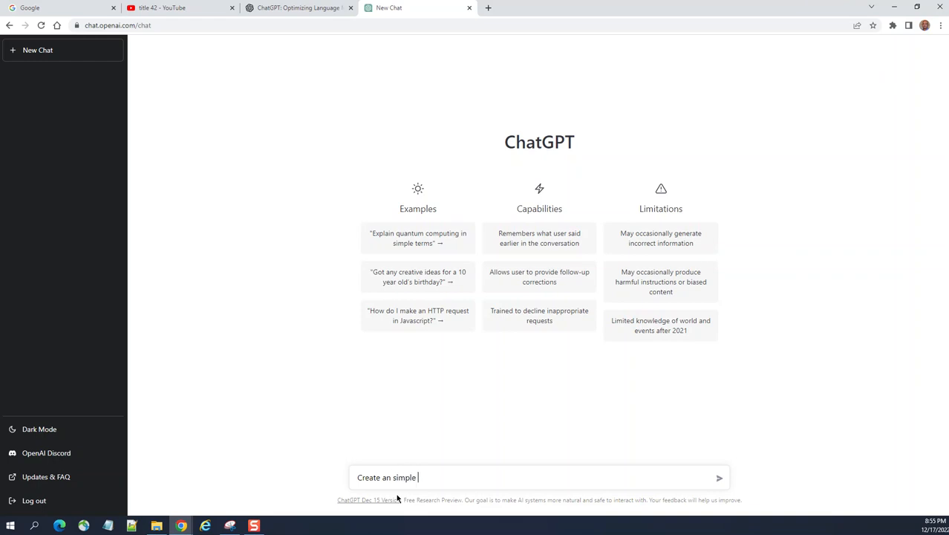
type("APEX cla")
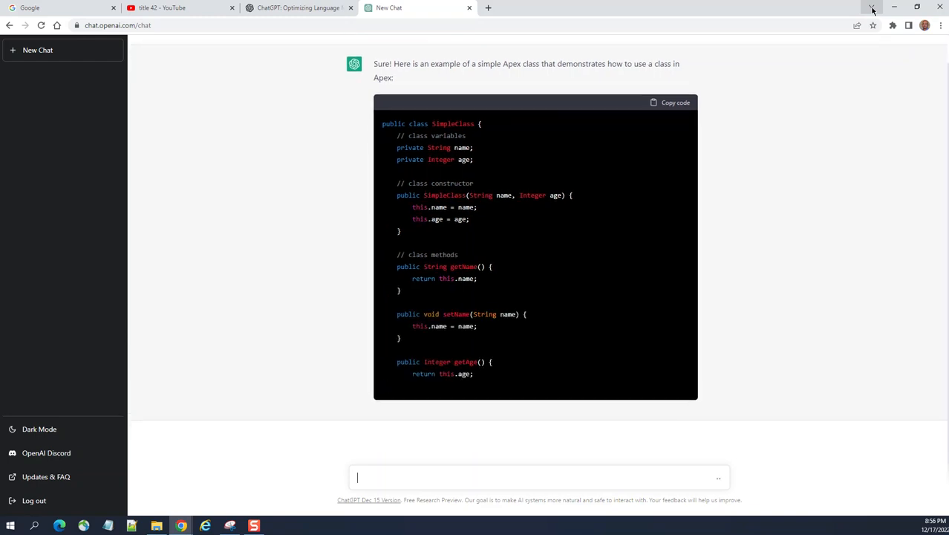
Scroll through the Apex class answer to its instantiation and getter/setter usage examples, then return to the input box
scroll("down", 3)
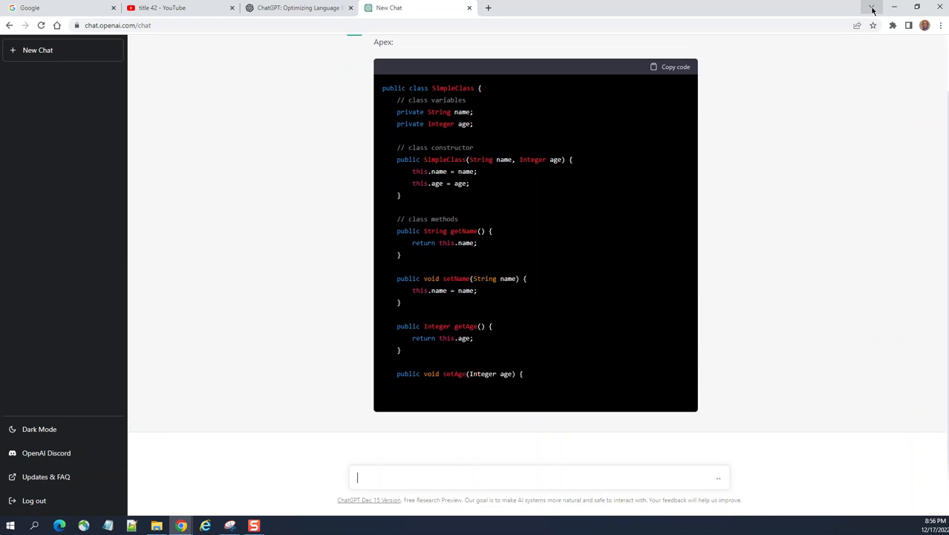
scroll("down", 3)
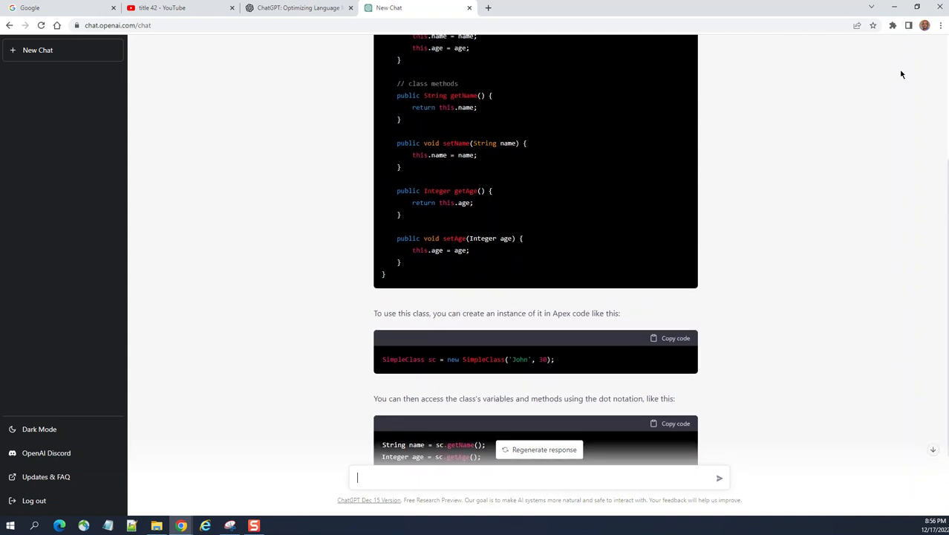
scroll("up", 3)
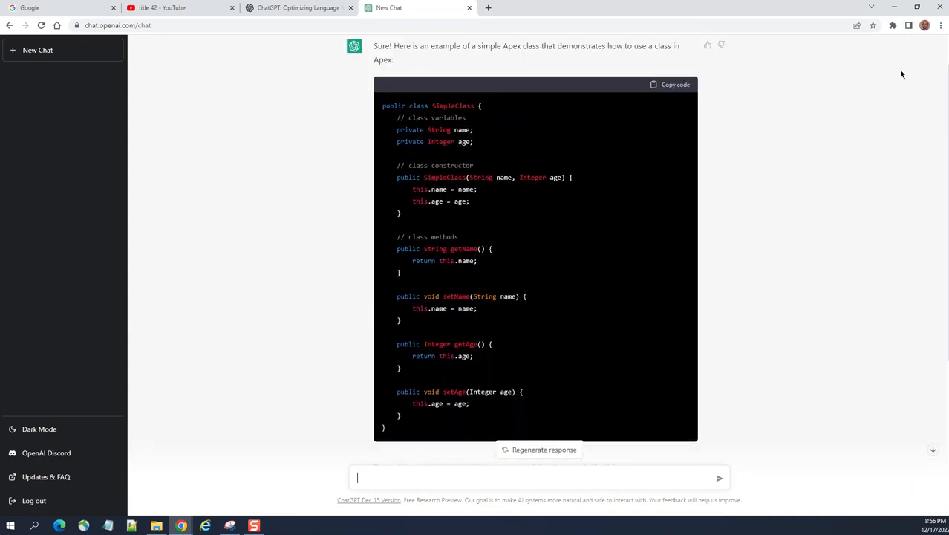
scroll("down", 3)
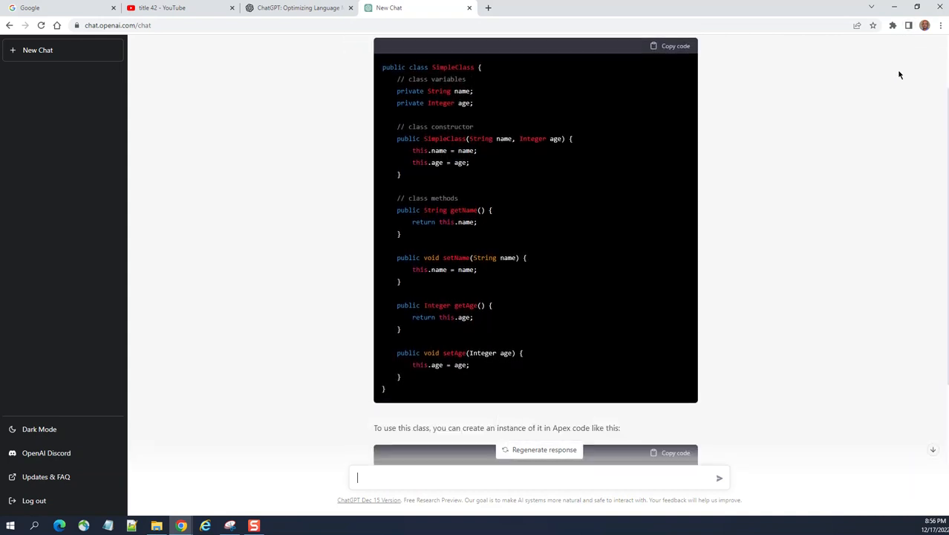
scroll("down", 3)
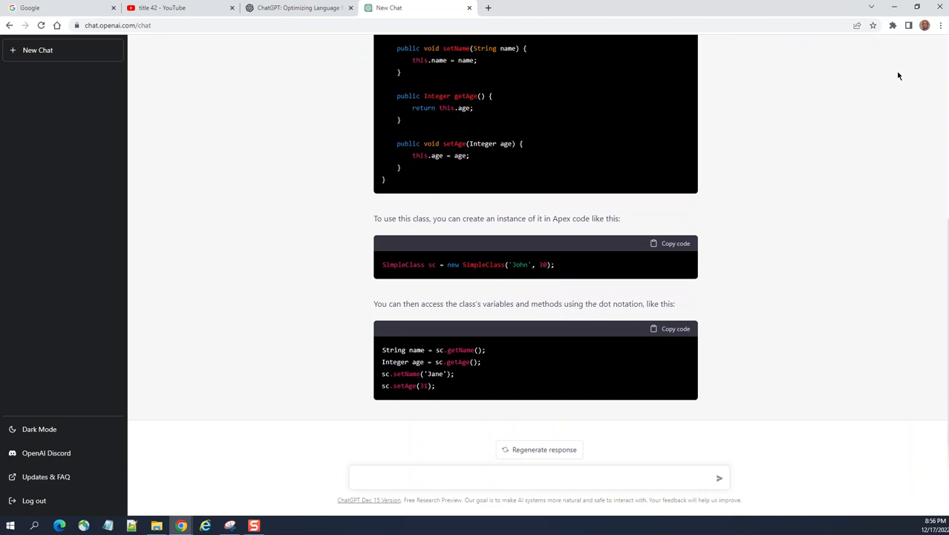
left_click(538, 479)
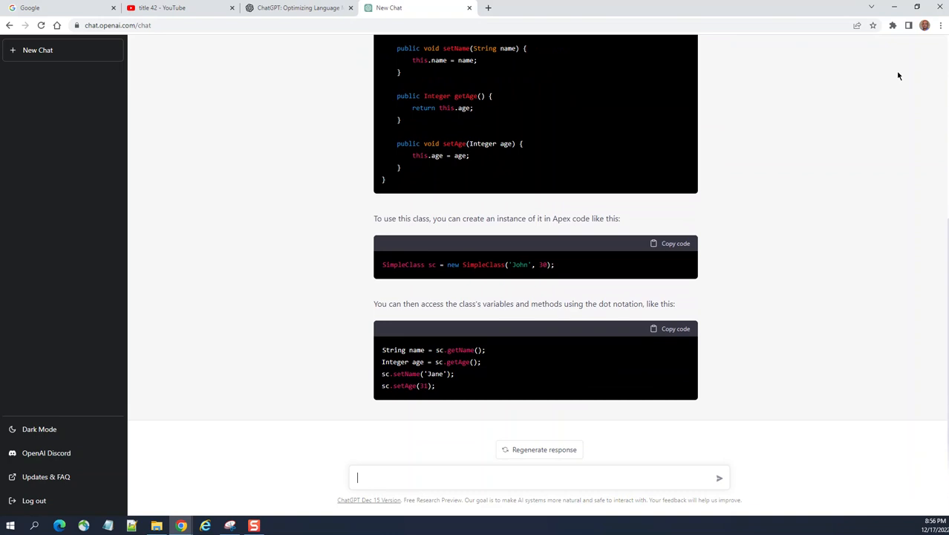
mouse_move(283, 231)
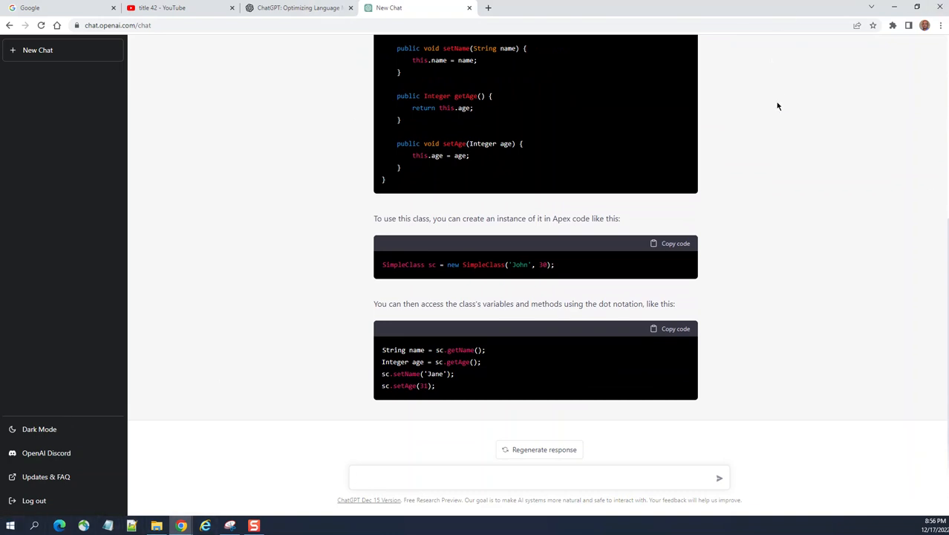
left_click(410, 477)
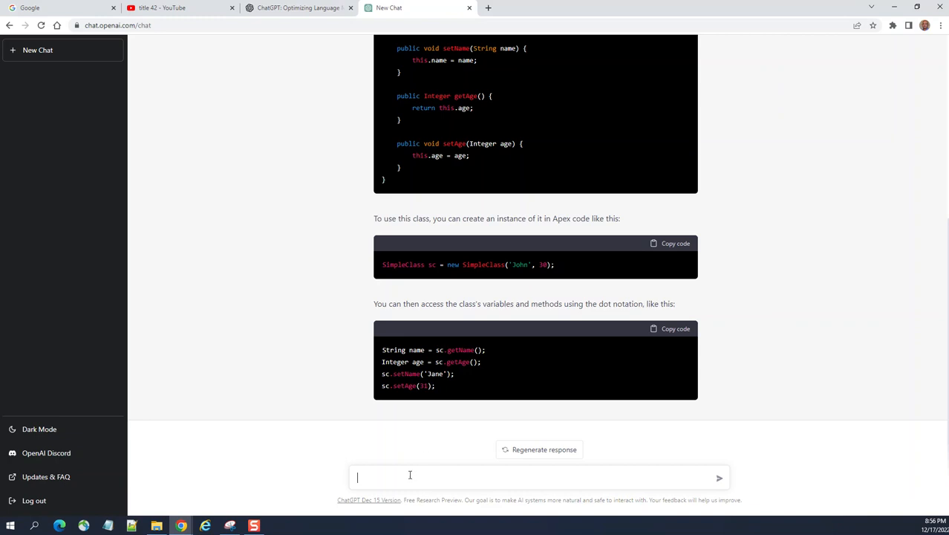
Write the follow-up prompt 'Create a simple Lightning Web Component'
type("Create a")
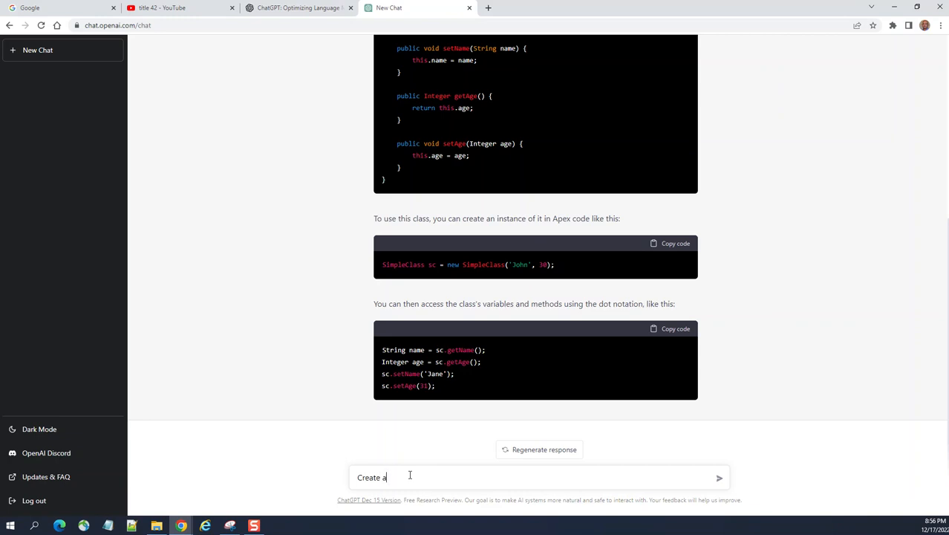
type("Lightnin")
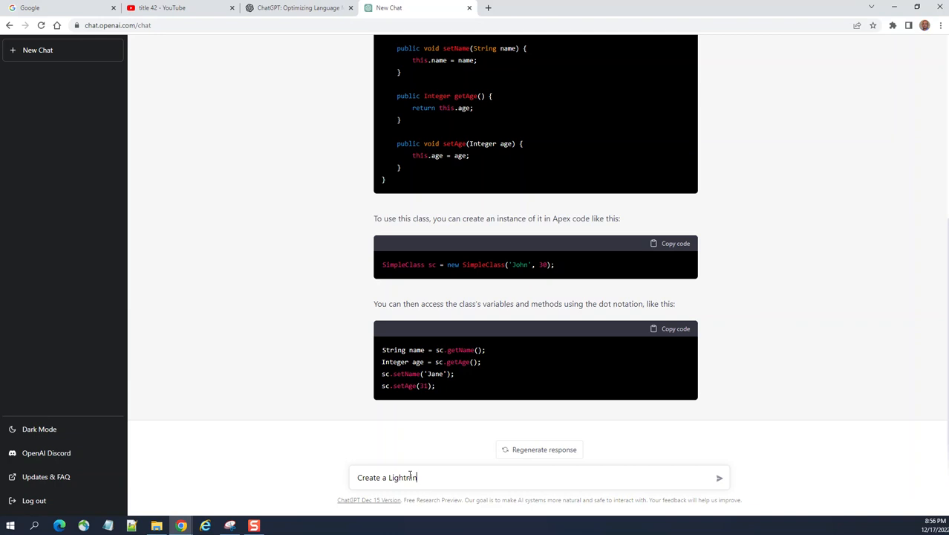
type("W")
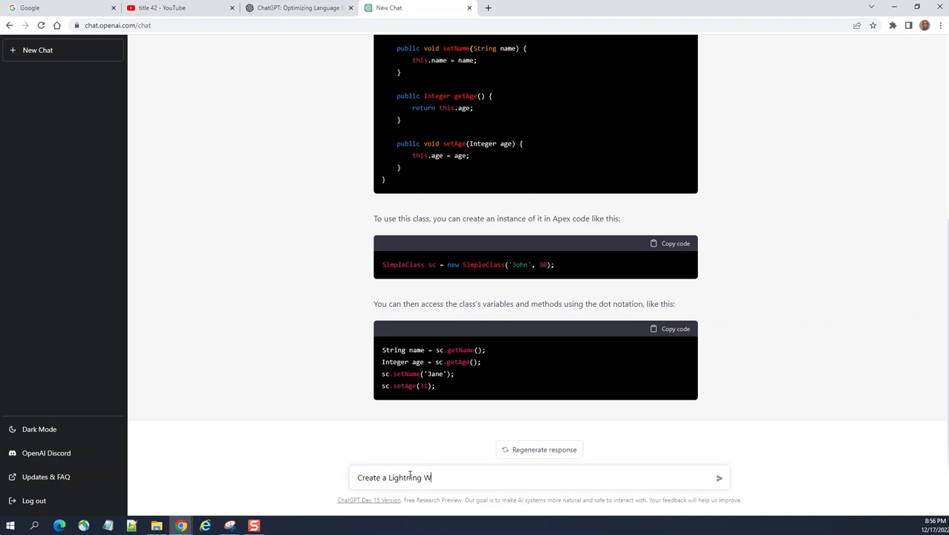
type("eb Co")
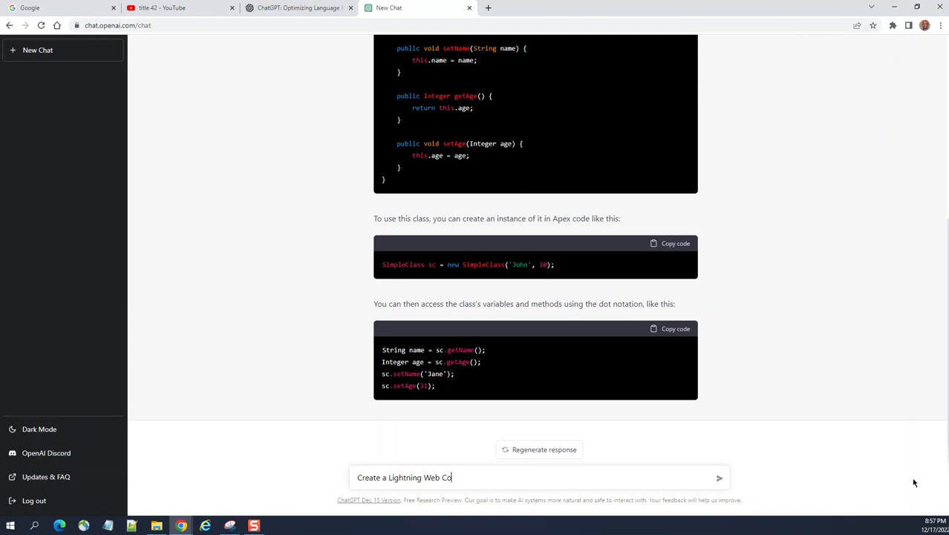
type("mpo")
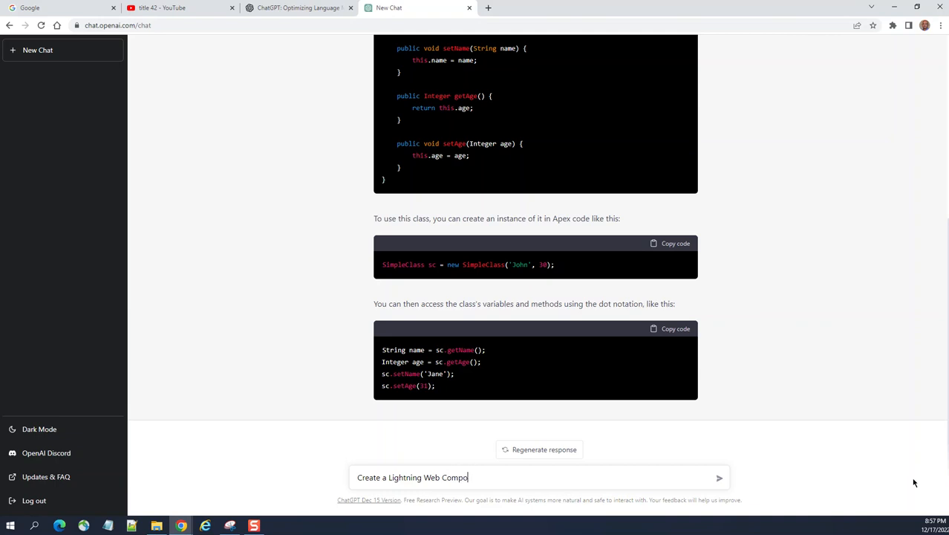
type("nent")
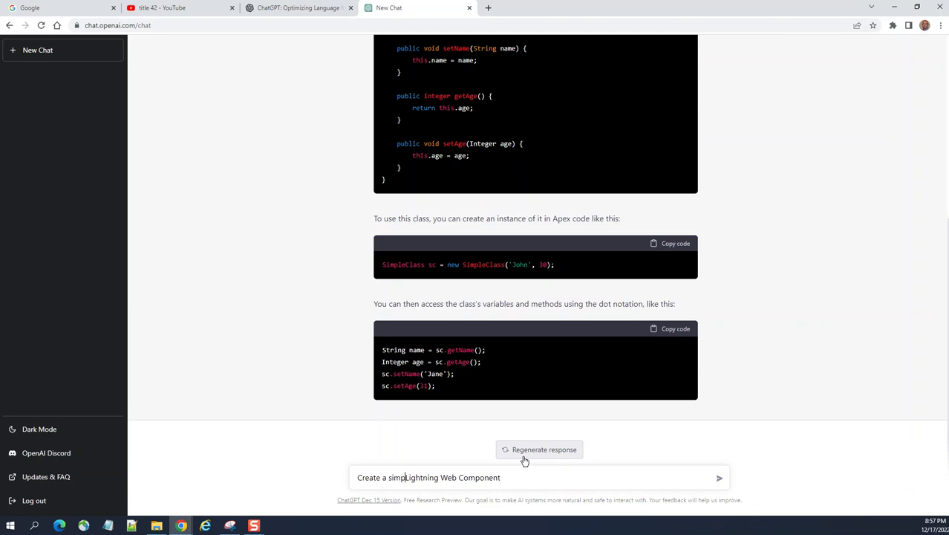
type("e")
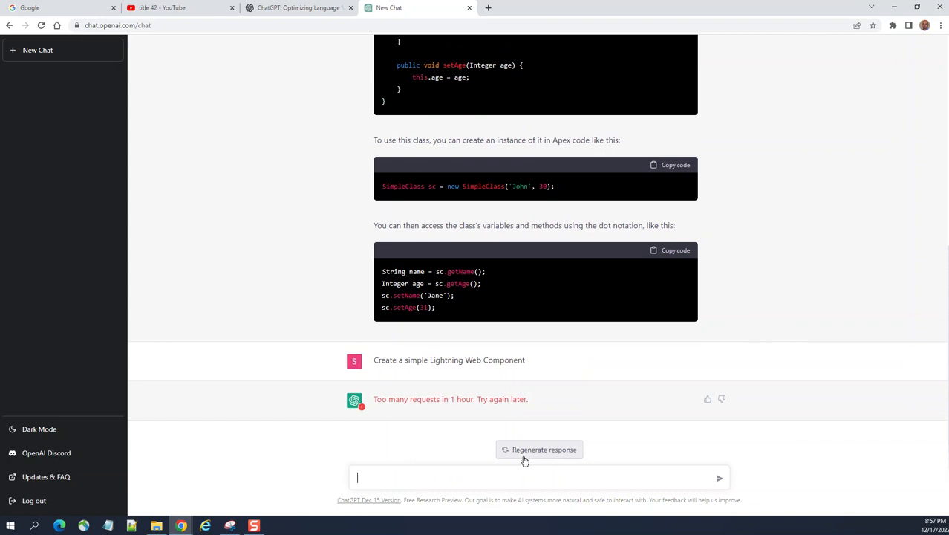
mouse_move(503, 465)
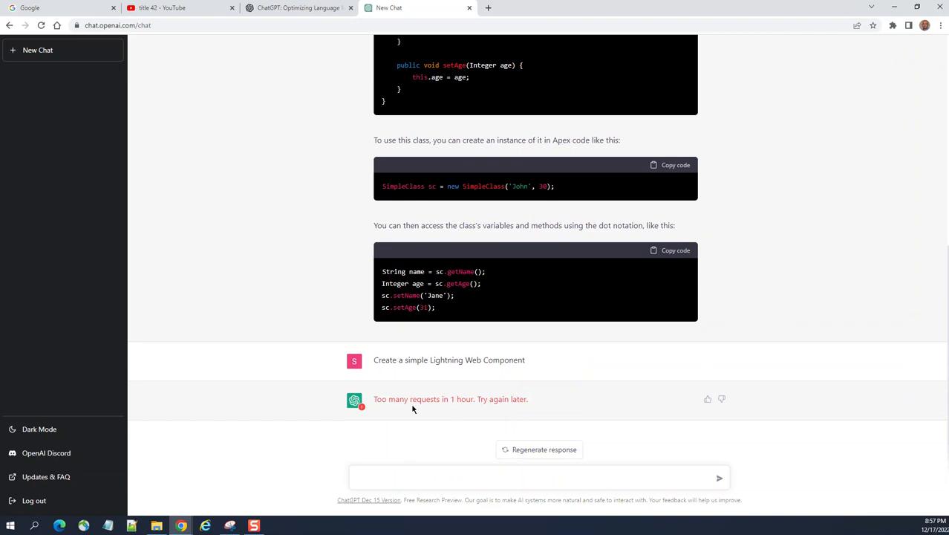
mouse_move(386, 410)
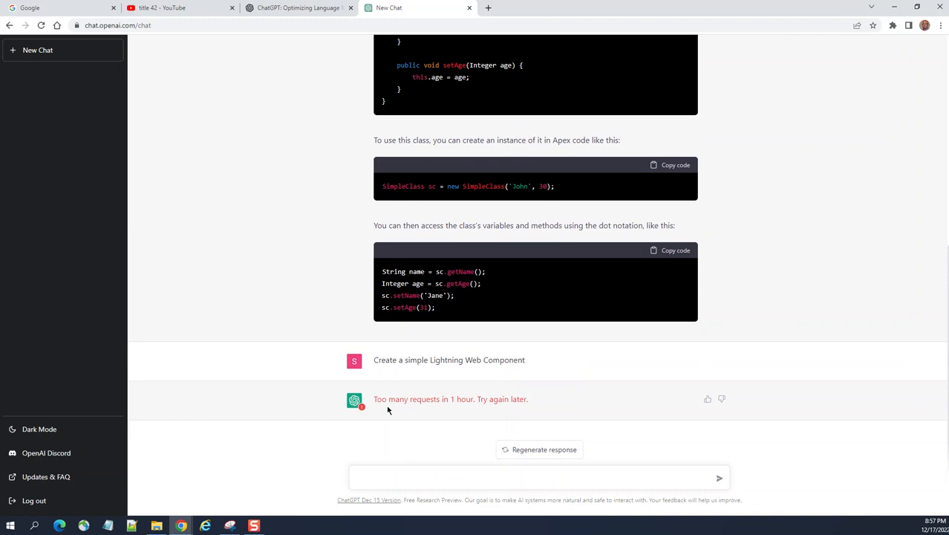
mouse_move(434, 410)
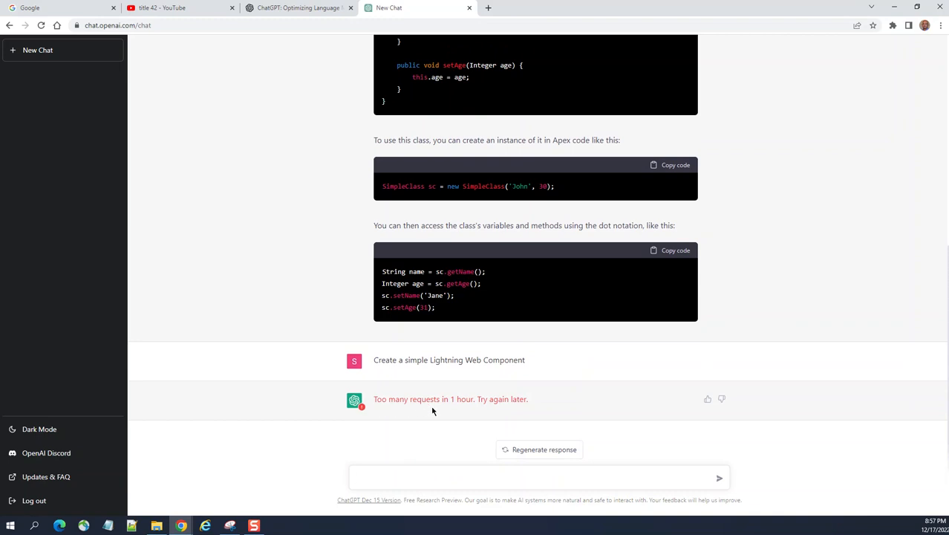
mouse_move(399, 443)
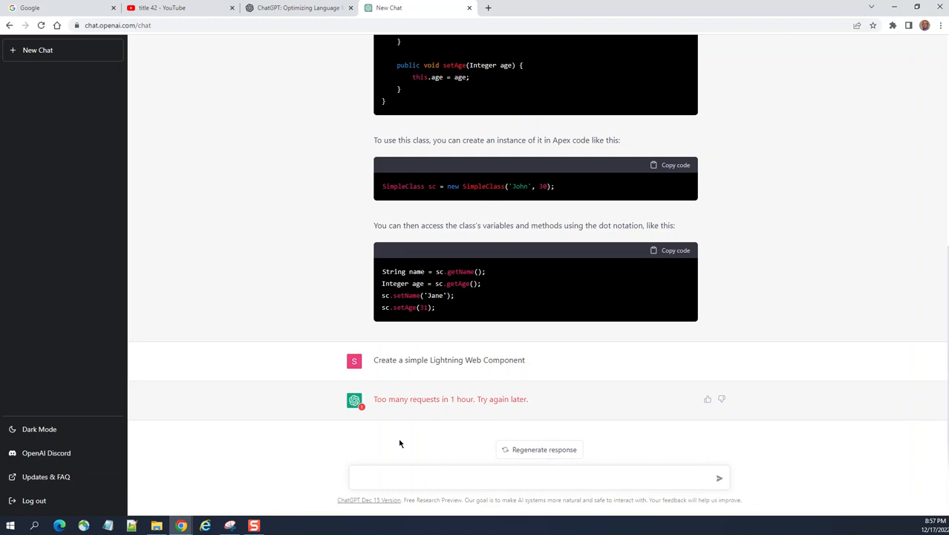
Scroll back up toward the original Apex class prompt after the too-many-requests error
scroll("up", 3)
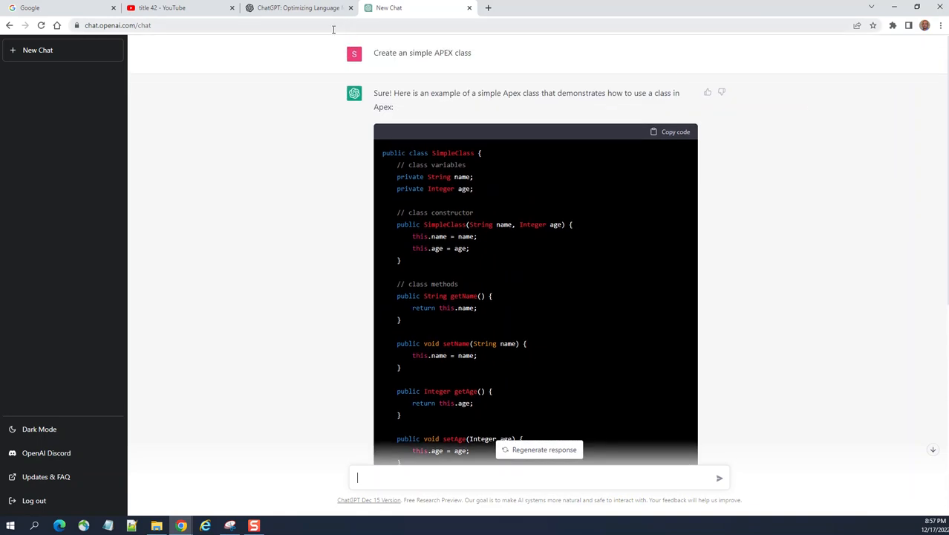
mouse_move(725, 144)
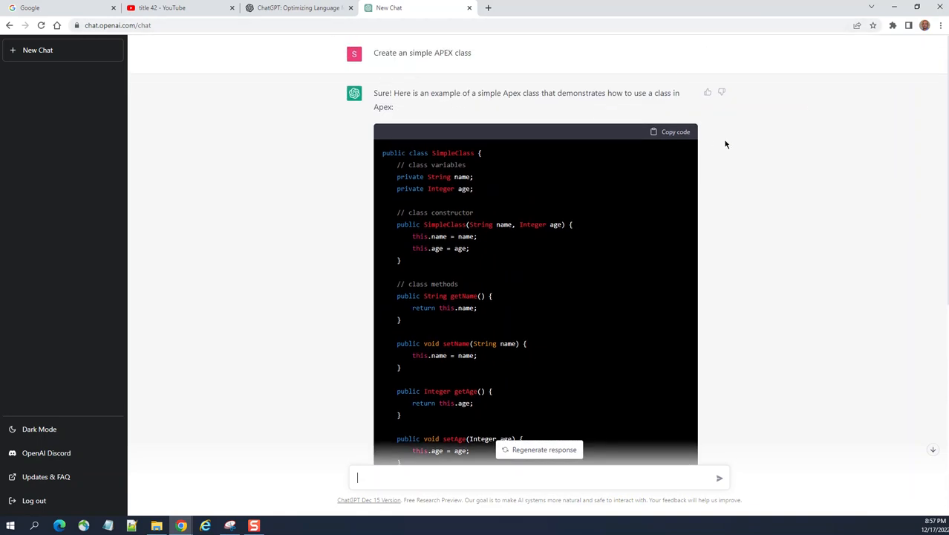
Scroll down past the SimpleClass Apex code to the Lightning Web Component prompt and its error
scroll("down", 3)
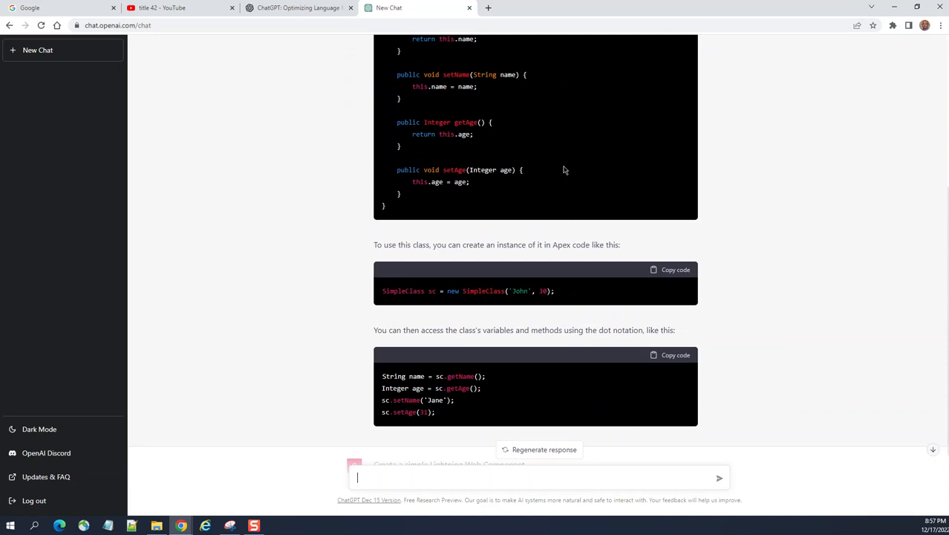
scroll("down", 3)
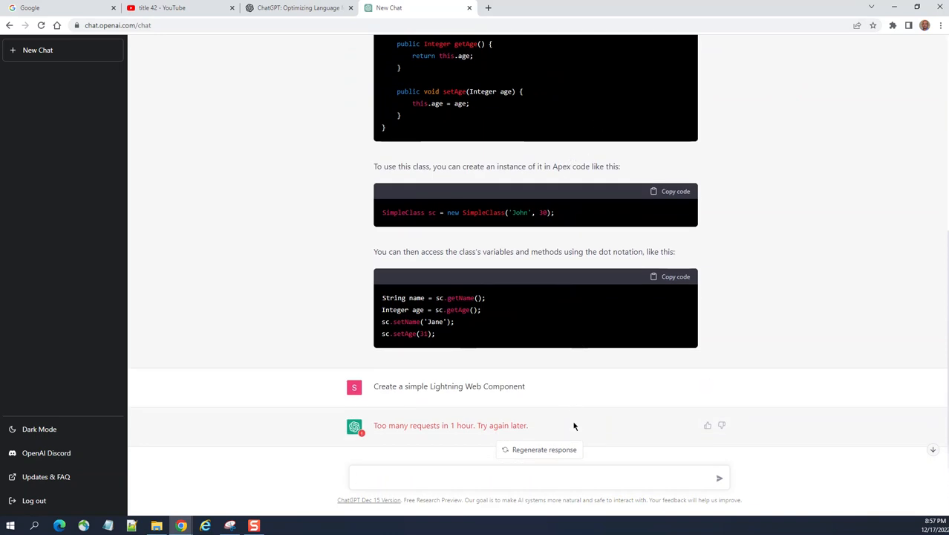
mouse_move(799, 453)
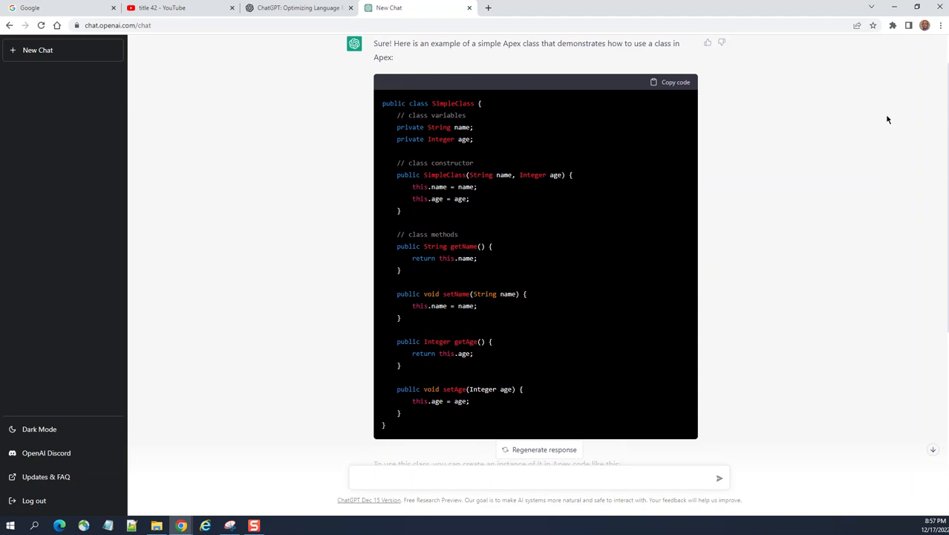
mouse_move(853, 92)
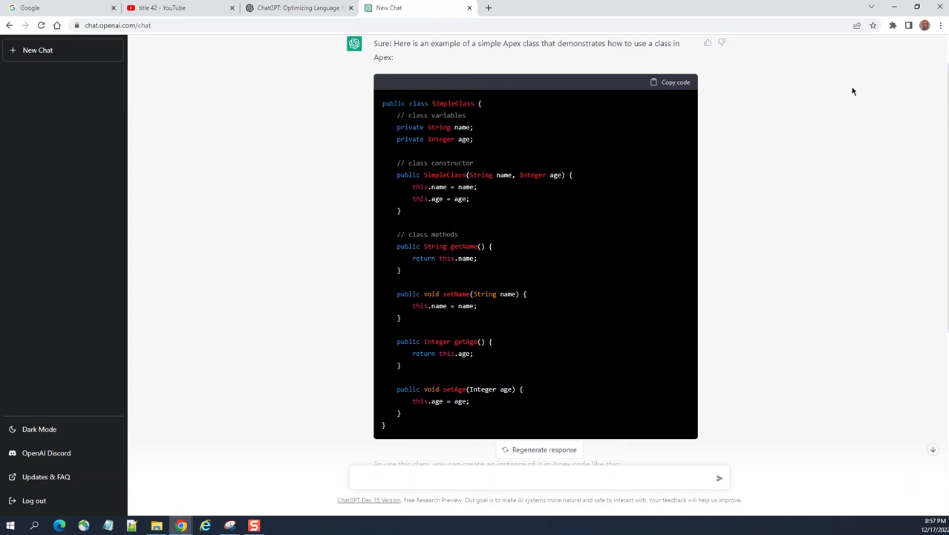